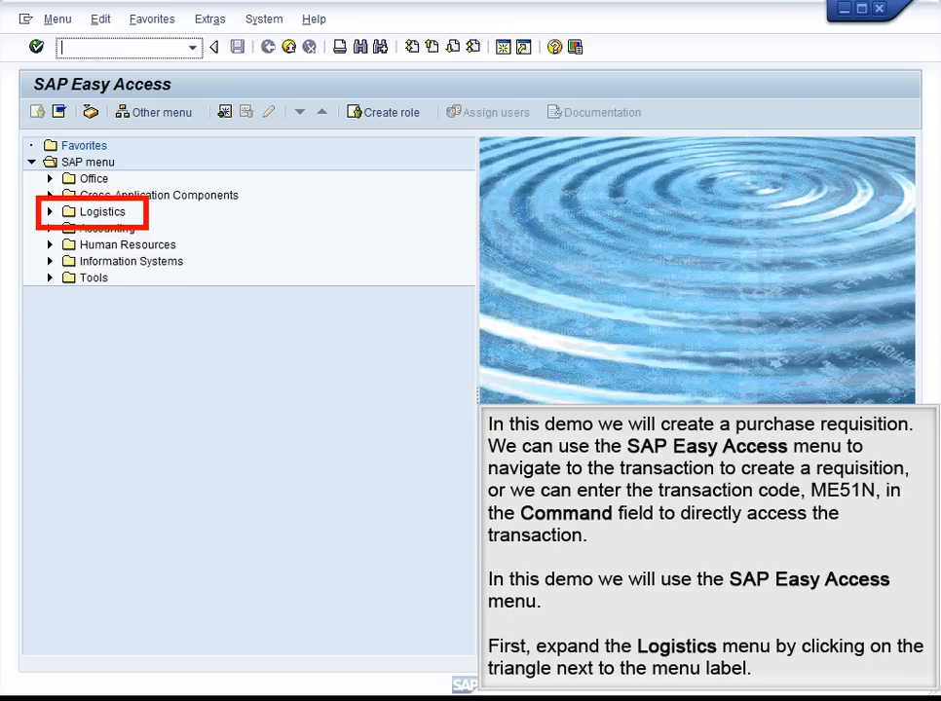
- Launch ME51N Create via Logistics > Materials Management > Purchasing > Purchase Requisition
click(50, 211)
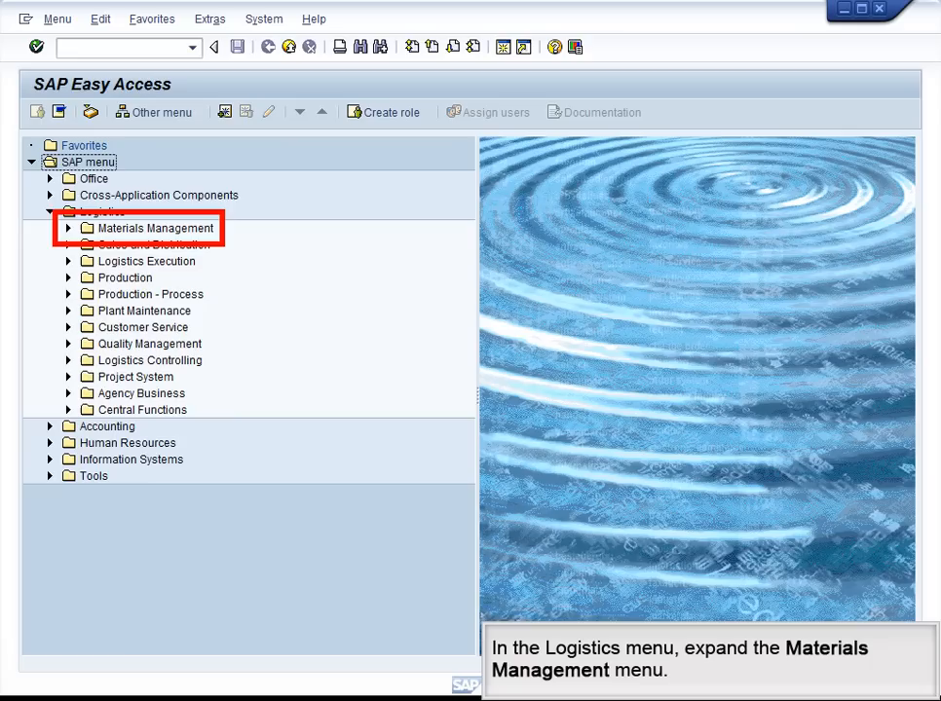
click(68, 228)
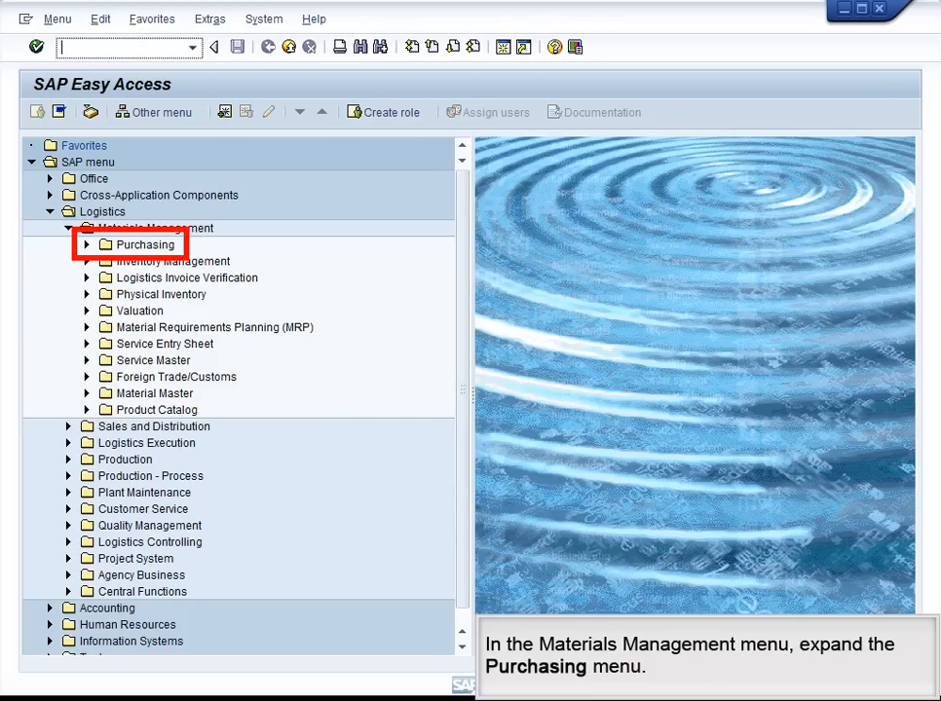
click(86, 245)
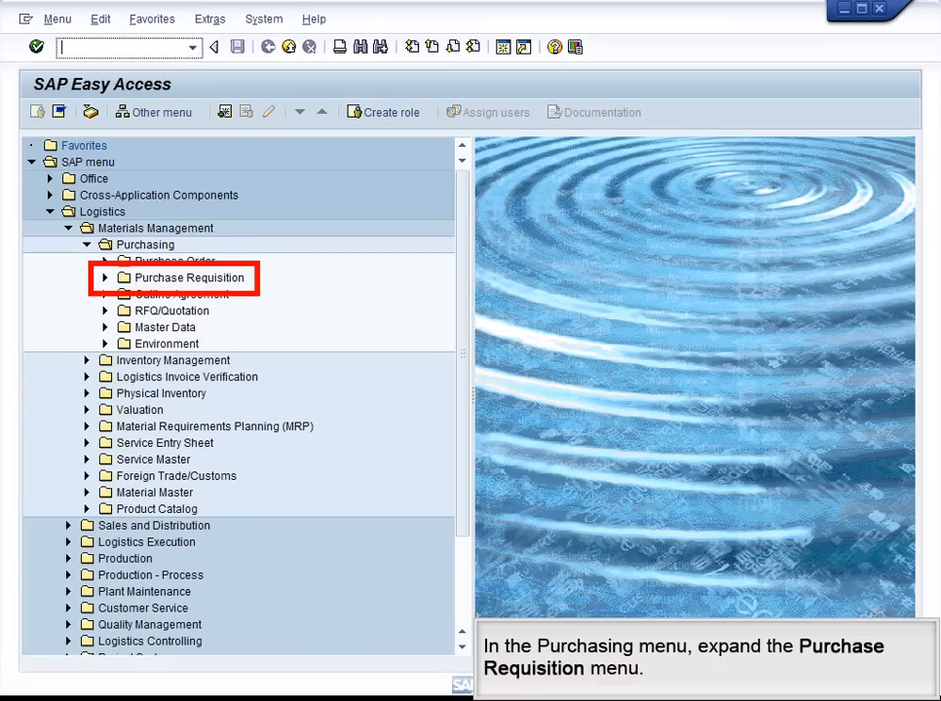
click(105, 277)
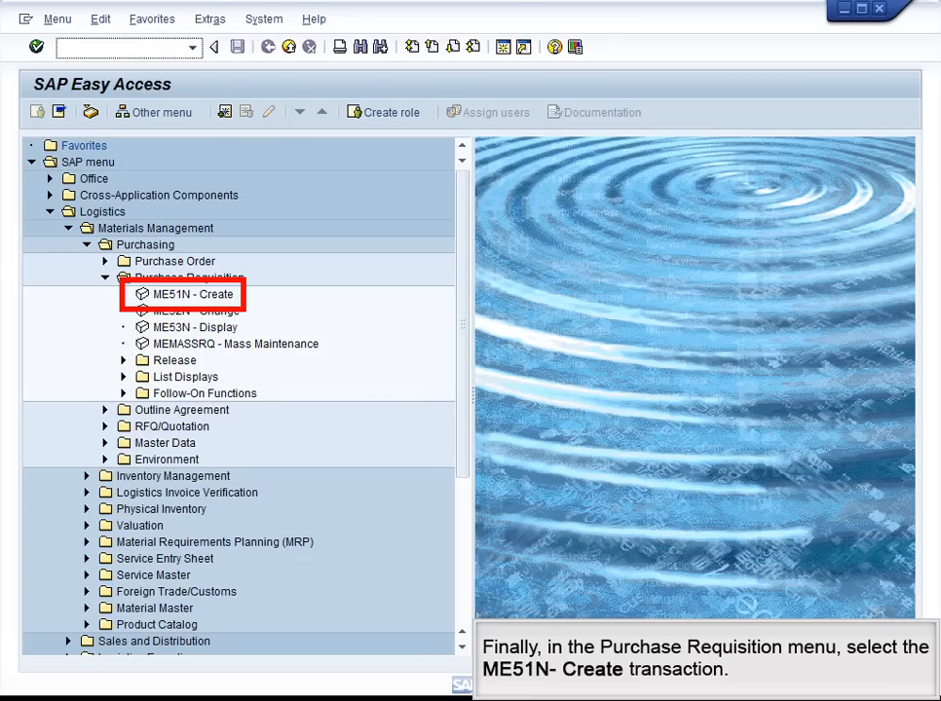
double_click(191, 294)
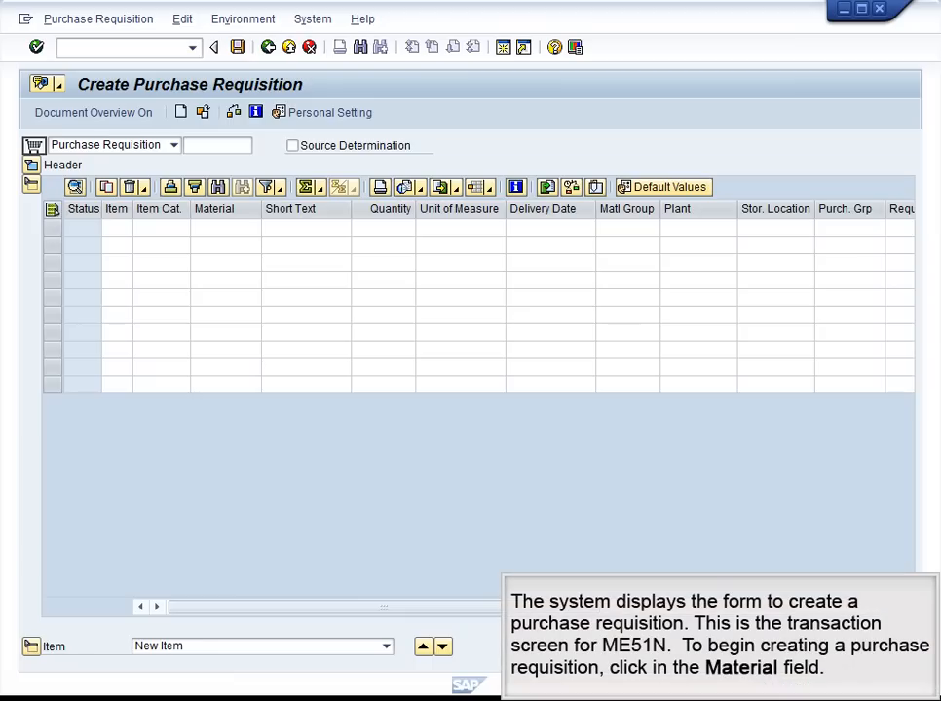
click(223, 228)
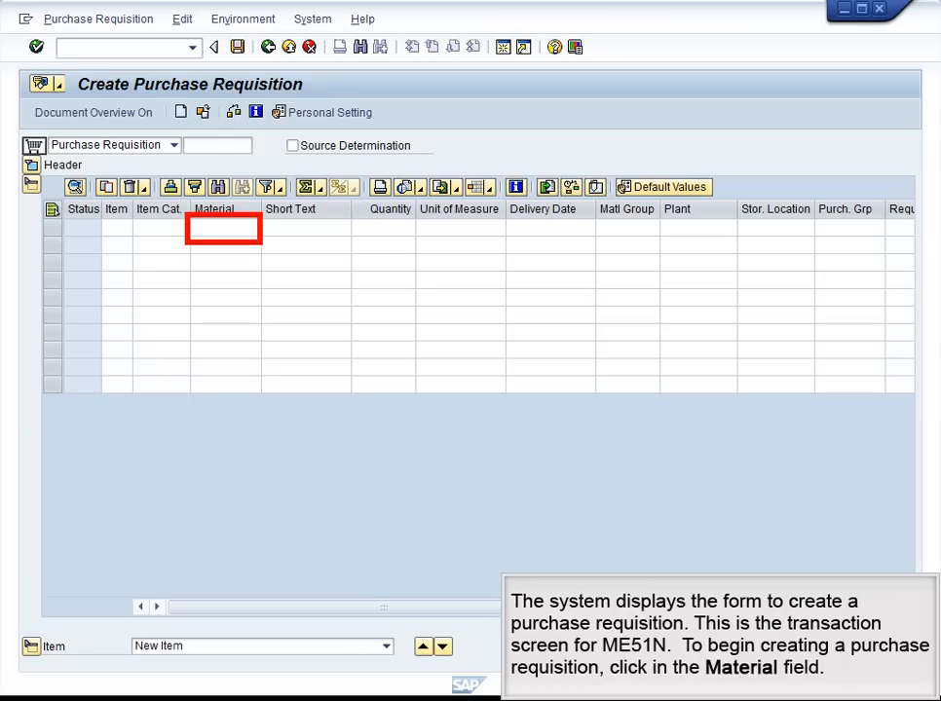
click(219, 227)
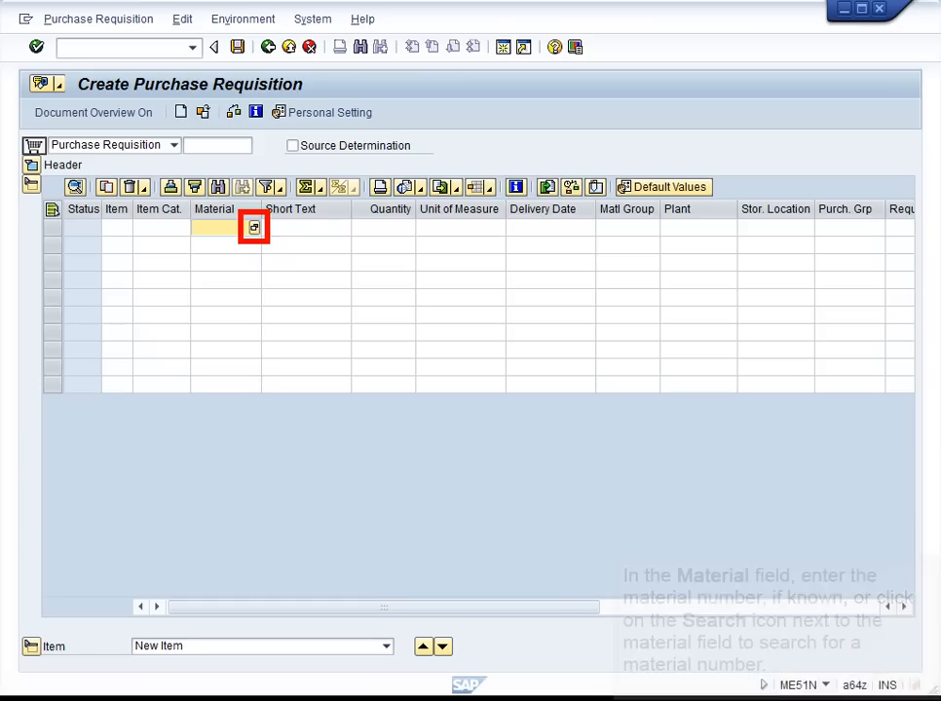
- Fill the first item's material with SHRT1000, found through a SHRT* search
click(253, 226)
text(SHRT*)
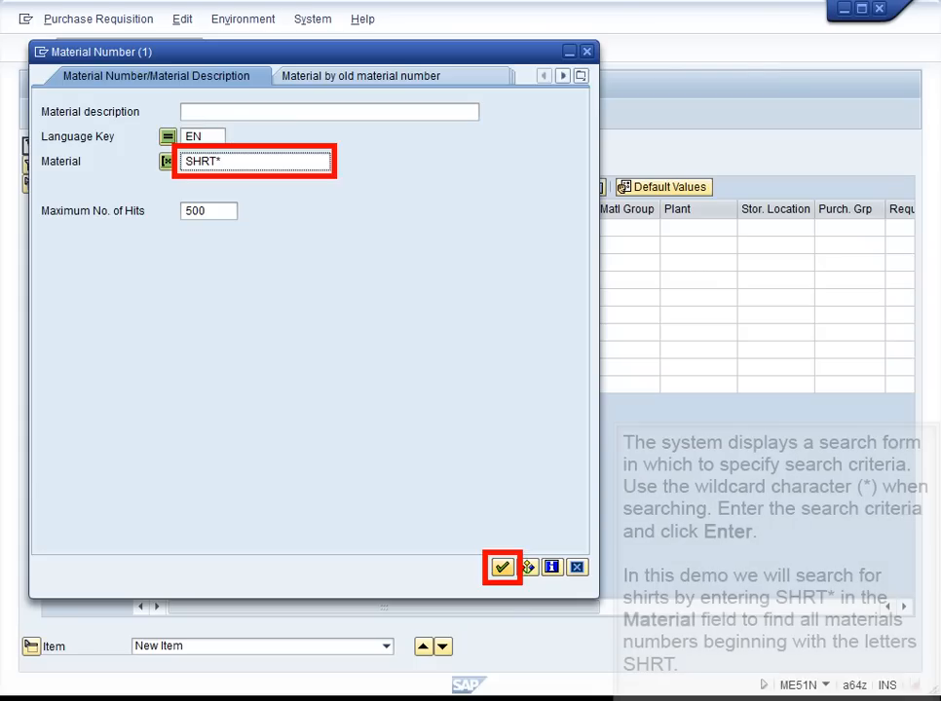
click(502, 567)
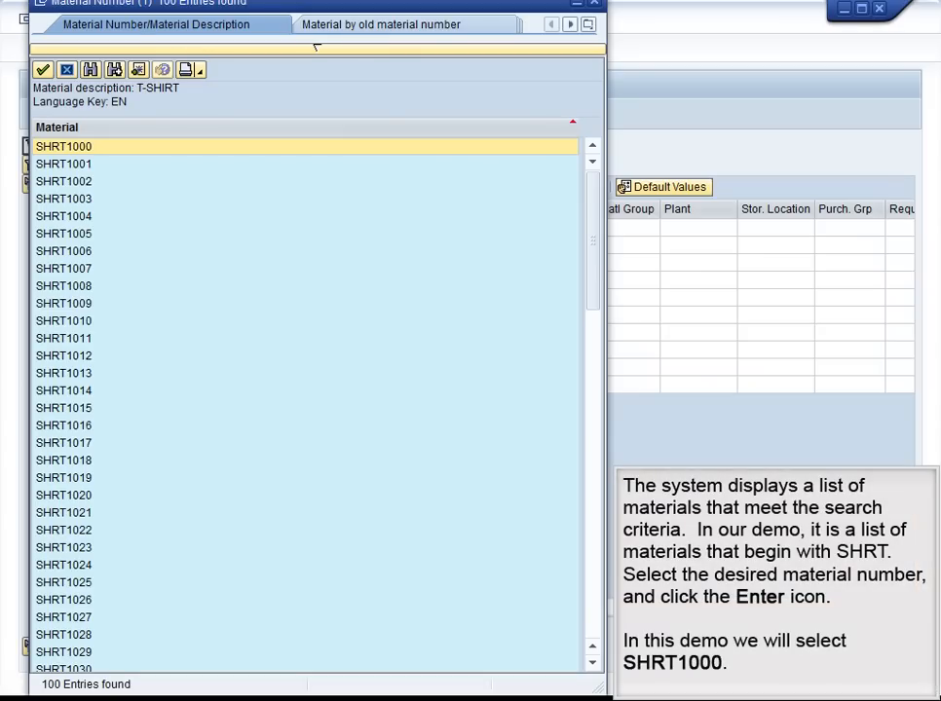
click(63, 147)
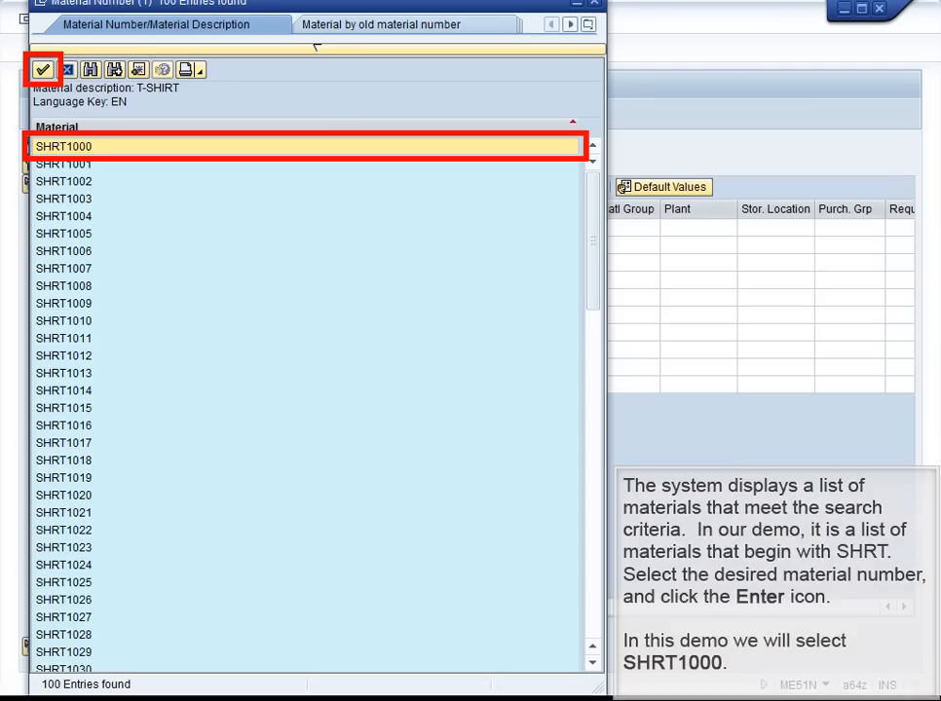
click(42, 69)
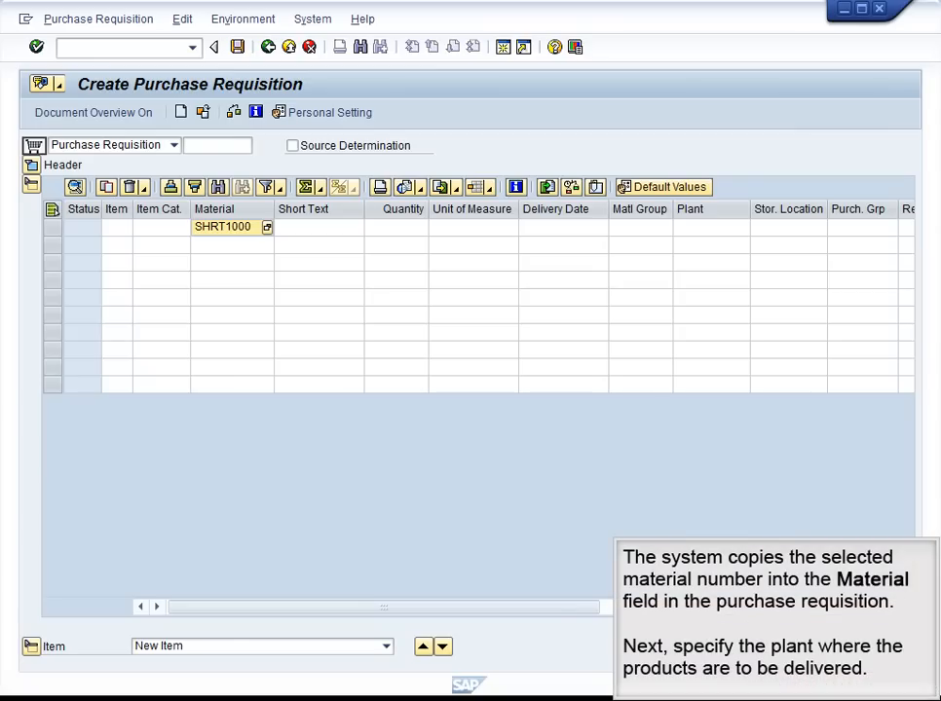
- Enter plant MI00 on the SHRT1000 line using the plant search help
click(711, 227)
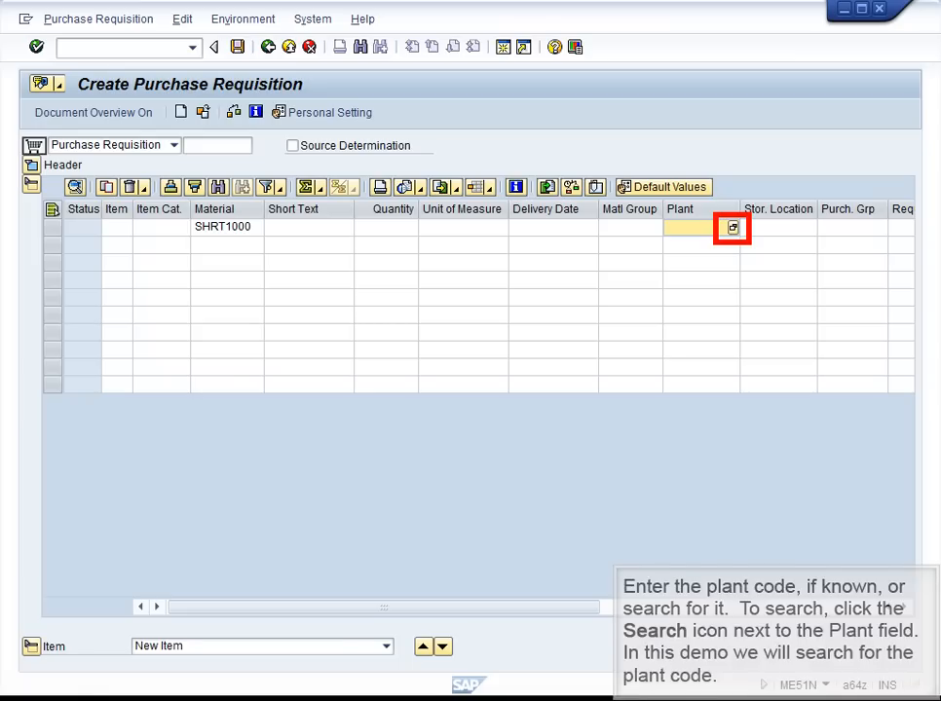
click(732, 228)
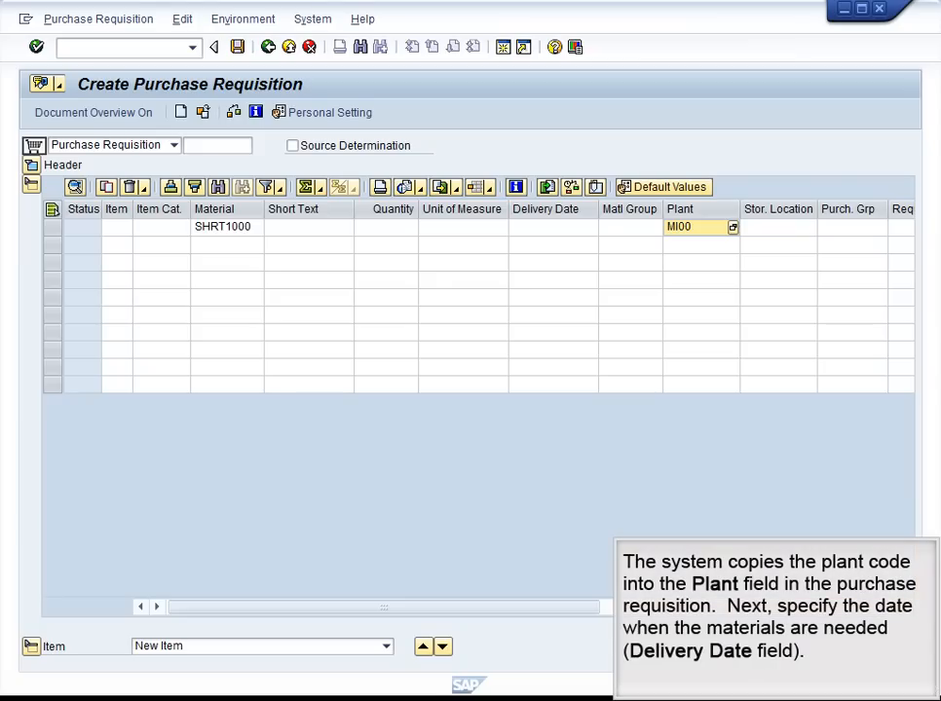
- Pick delivery date 06/29/2010 for the SHRT1000 line from the calendar popup
click(553, 227)
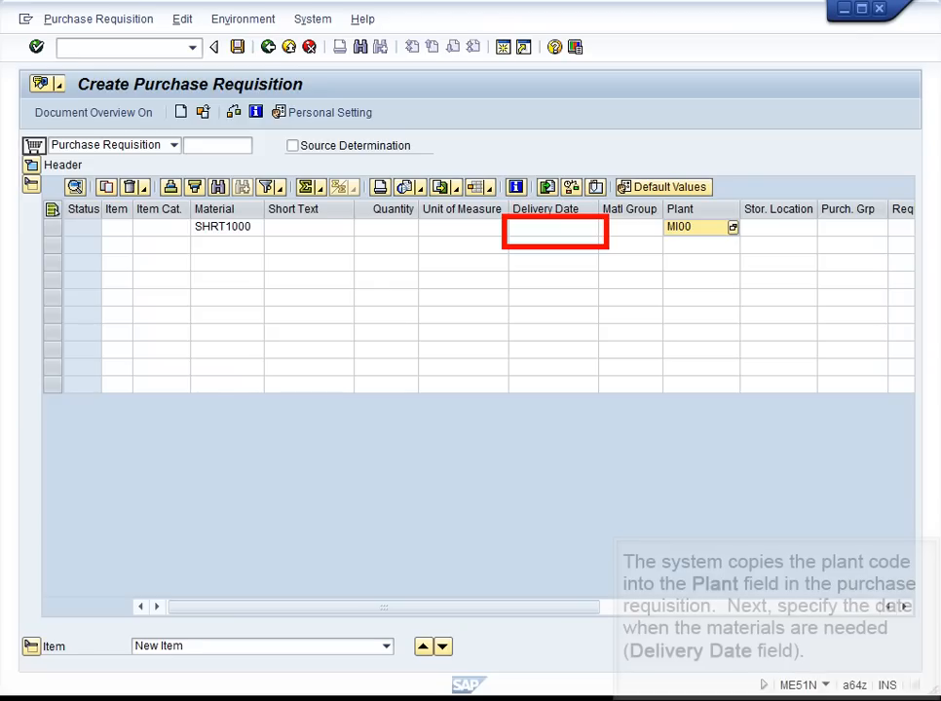
click(545, 226)
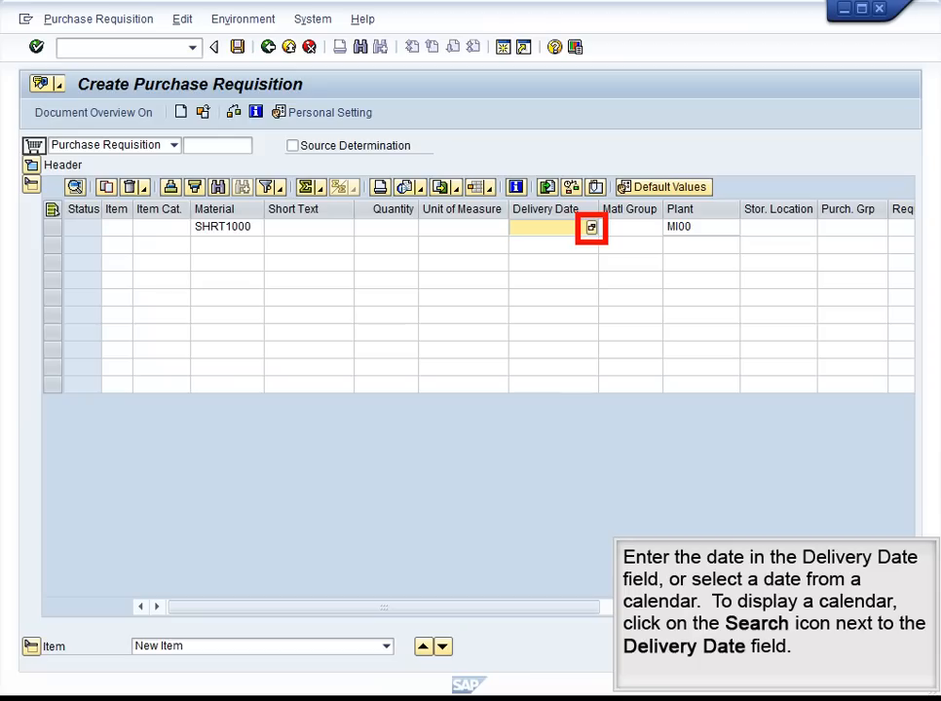
click(592, 227)
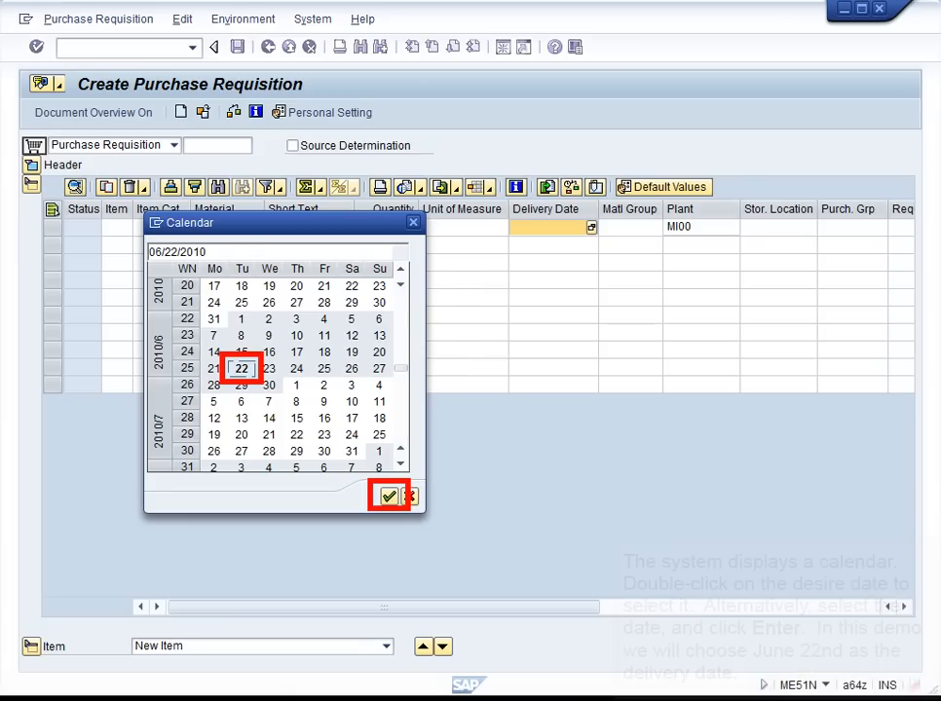
click(389, 496)
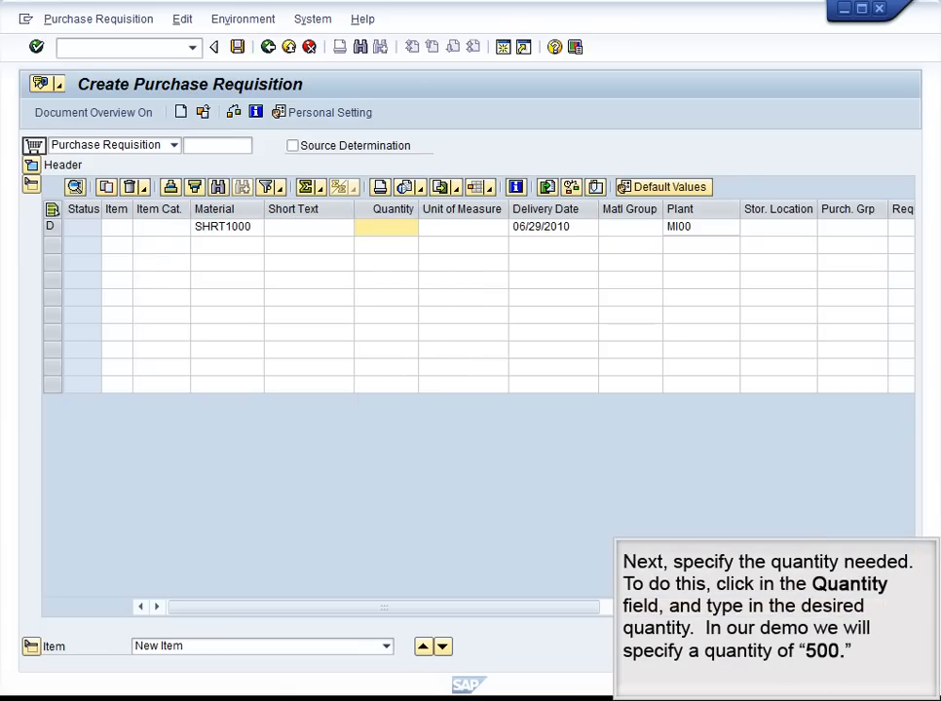
- Enter quantity 500 in the first row's Quantity cell
click(386, 226)
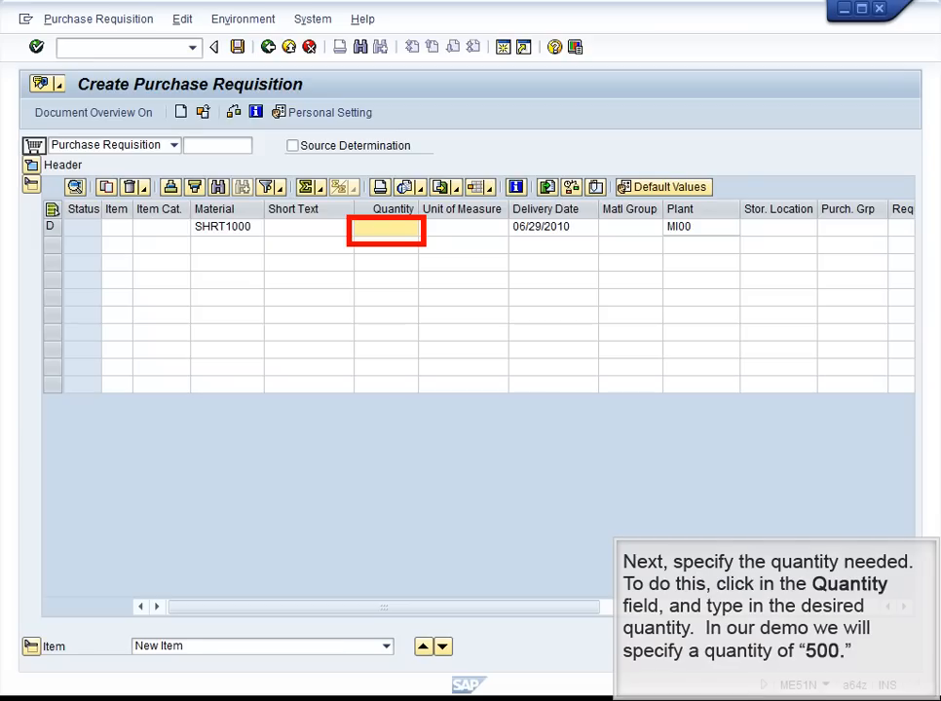
text(500)
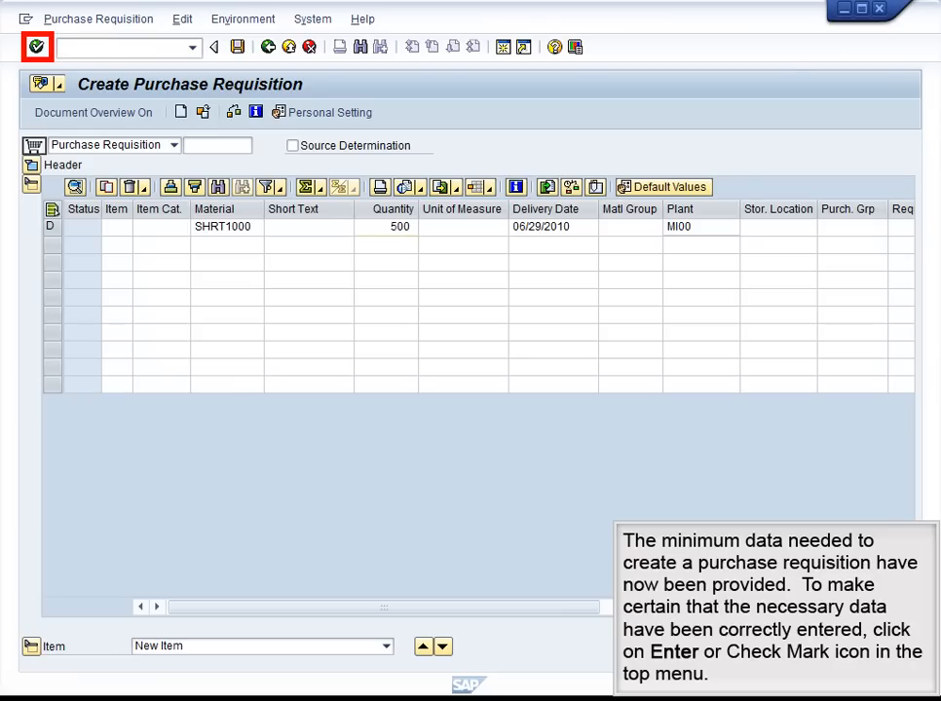
- Validate the SHRT1000 line so SAP fills in item 10, T-shirt, EA, DC Miami, N00
click(37, 45)
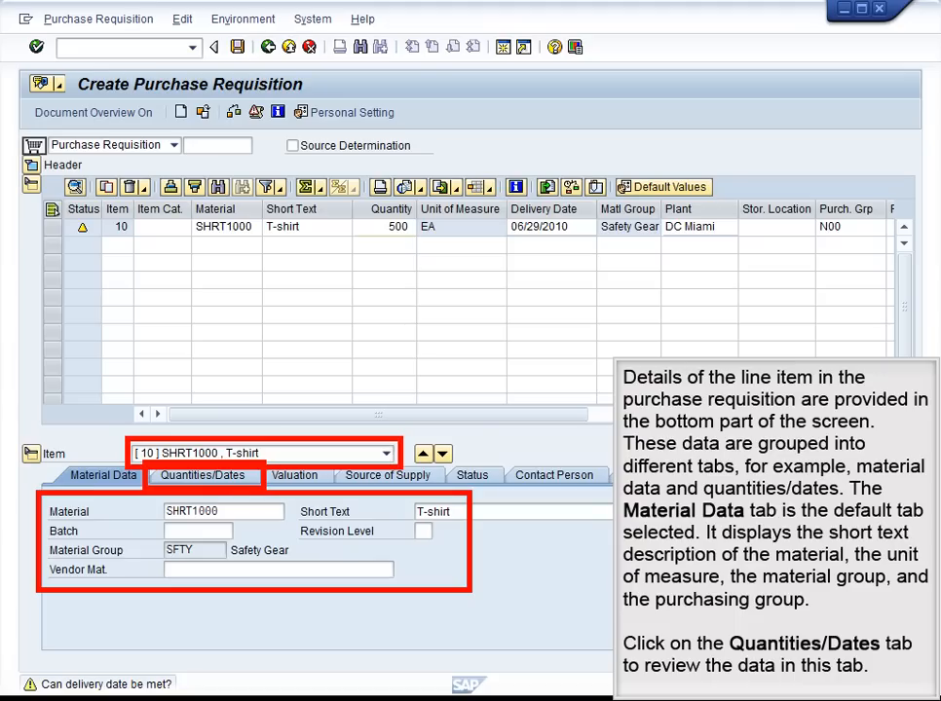
- Display the Quantities/Dates tab: 500 EA requested, none ordered, delivery 06/29/2010
click(202, 476)
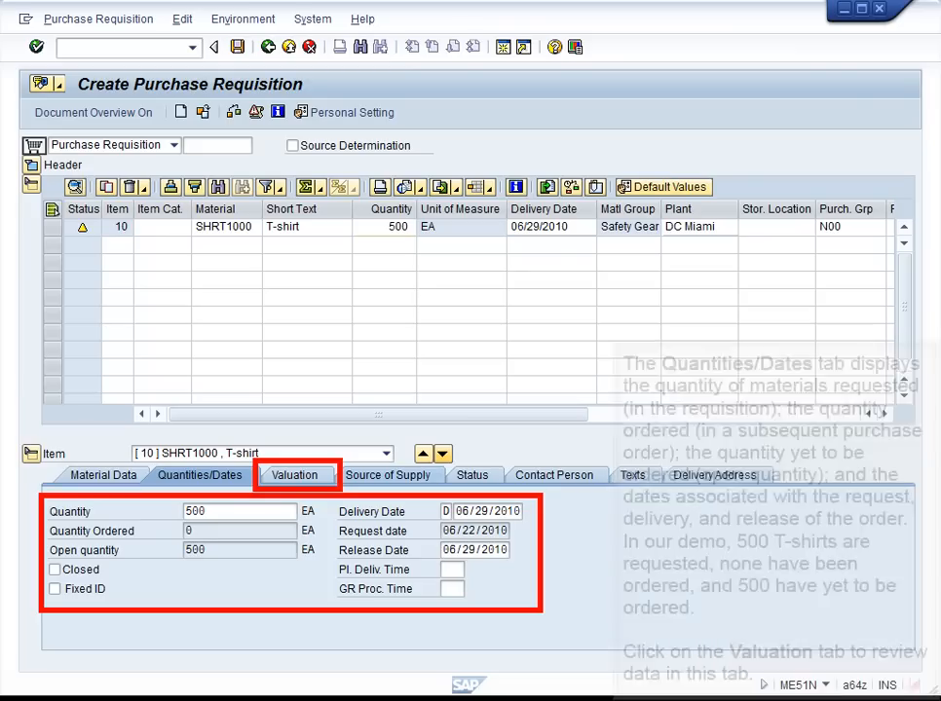
- Display the Valuation tab showing $15.00 per EA and $7,500.00 total
click(292, 476)
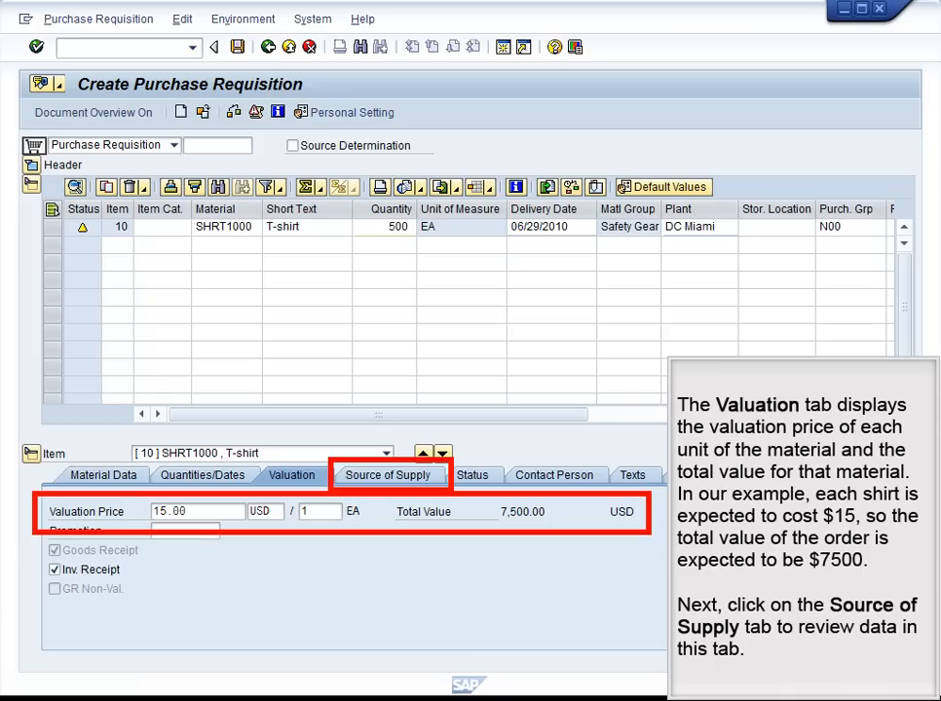
- Display the Source of Supply tab, with agreement, vendors and info record empty
click(385, 475)
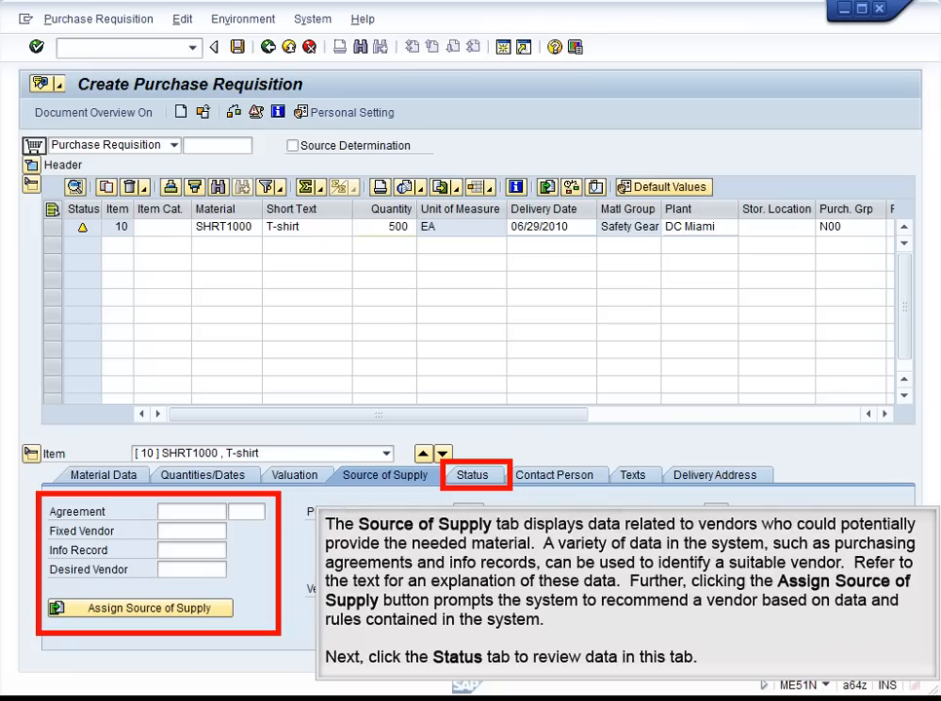
- Show the Status tab (Not edited) and list the possible procurement statuses
click(470, 476)
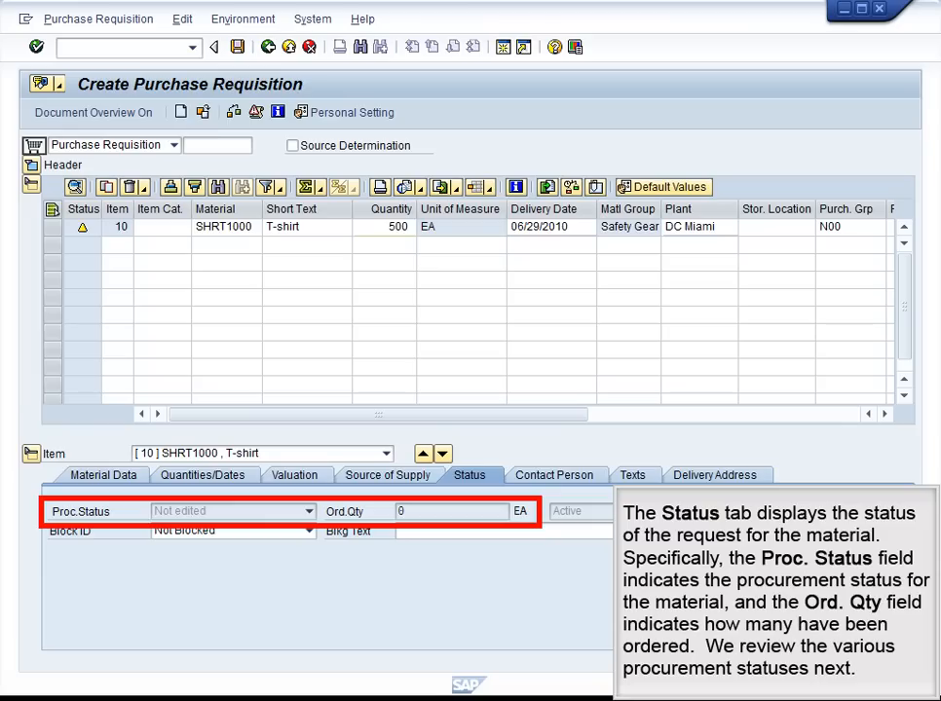
click(308, 511)
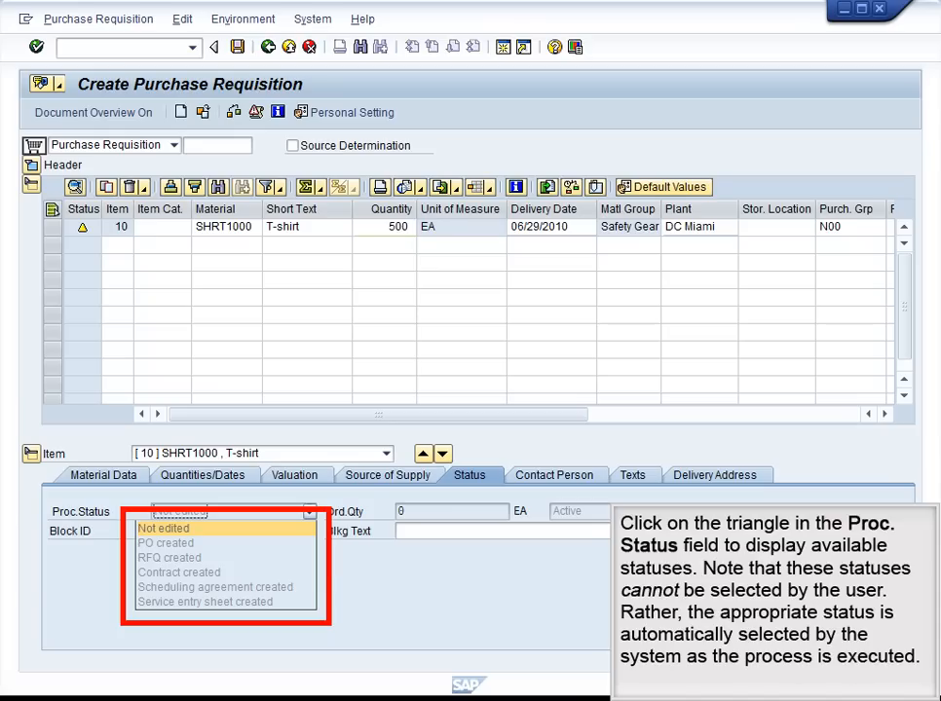
click(103, 475)
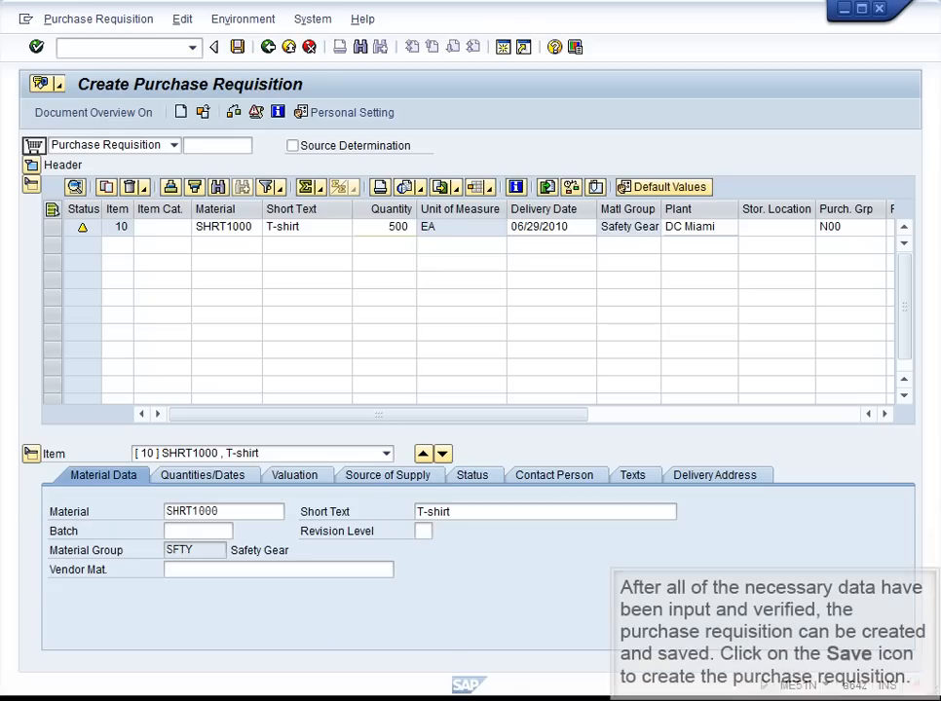
click(239, 47)
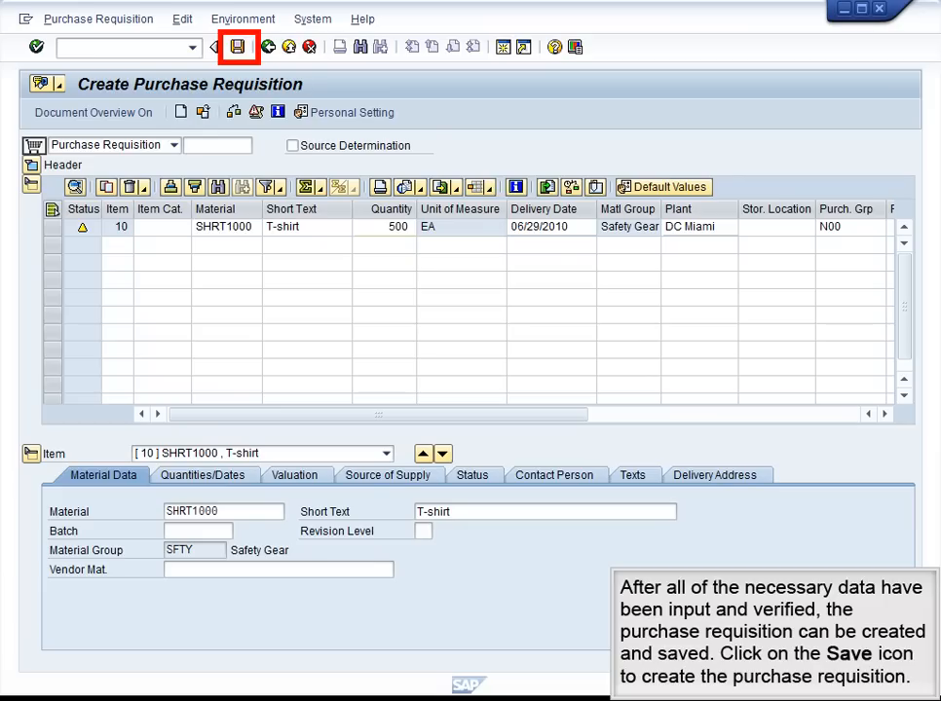
click(238, 46)
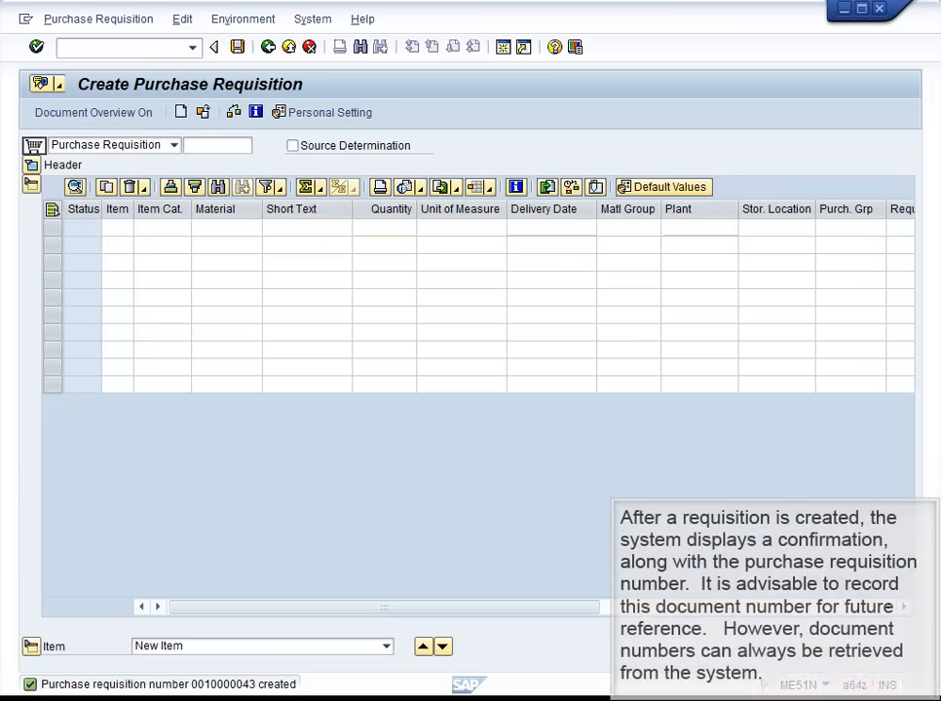